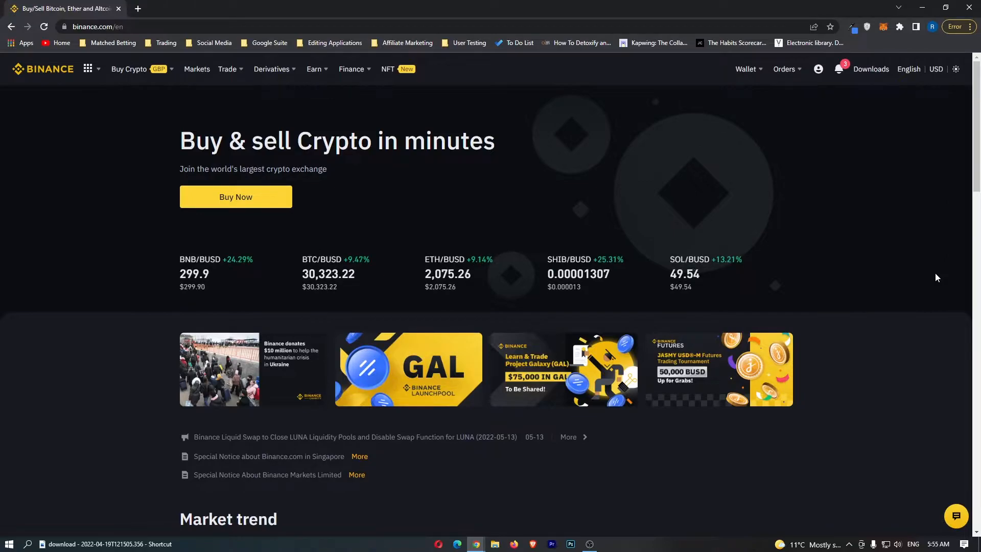
pyautogui.moveTo(674, 161)
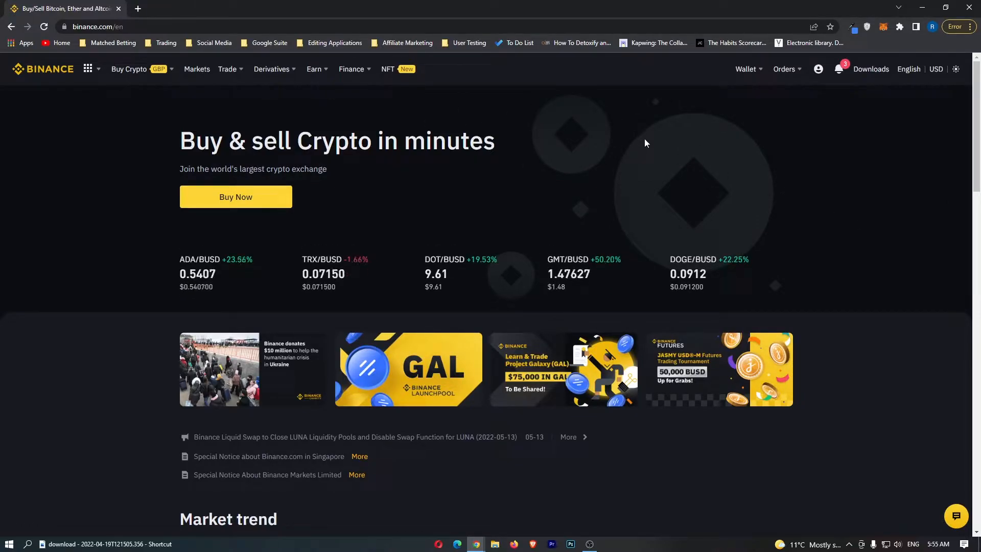
pyautogui.moveTo(420, 207)
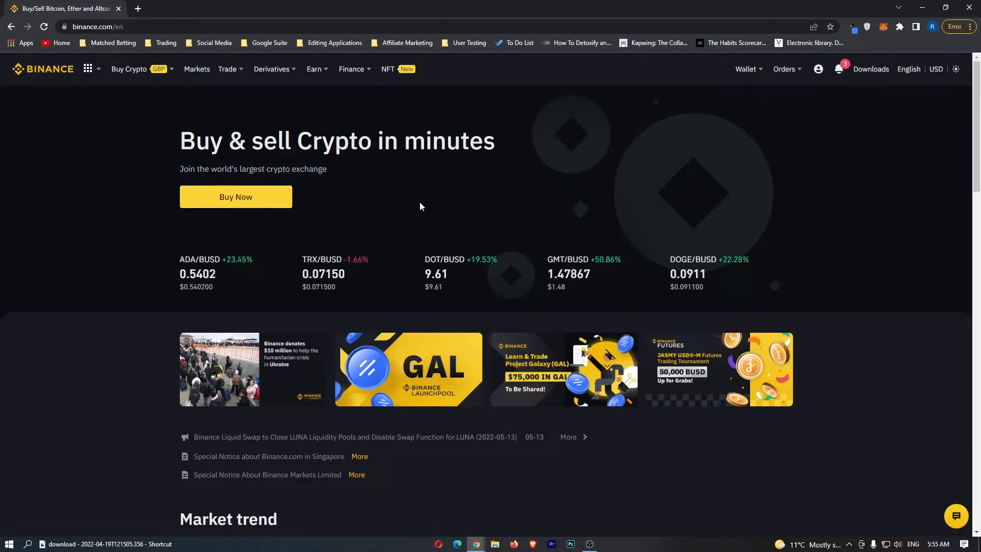
# Choose Binance Convert from the Trade menu in the top navigation bar.
pyautogui.click(227, 69)
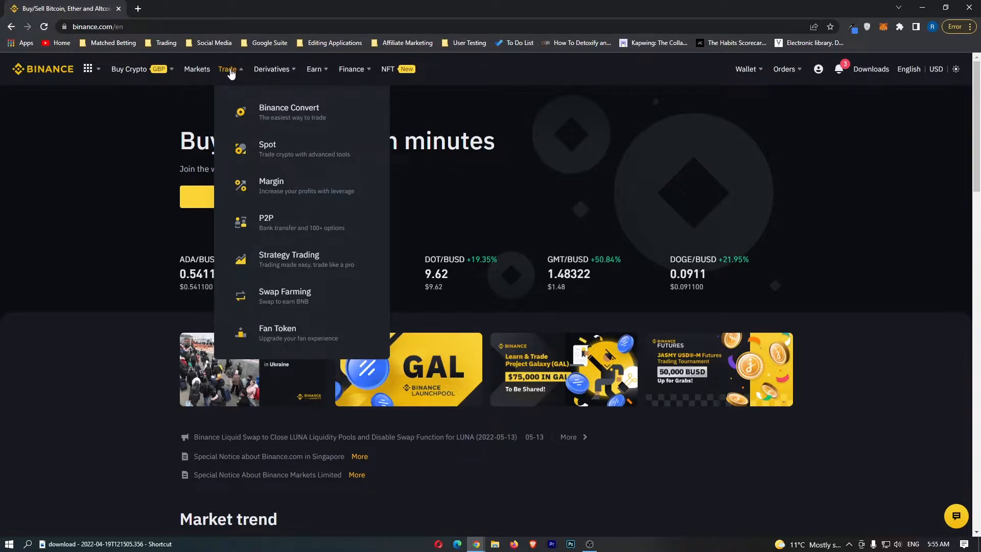
pyautogui.moveTo(284, 295)
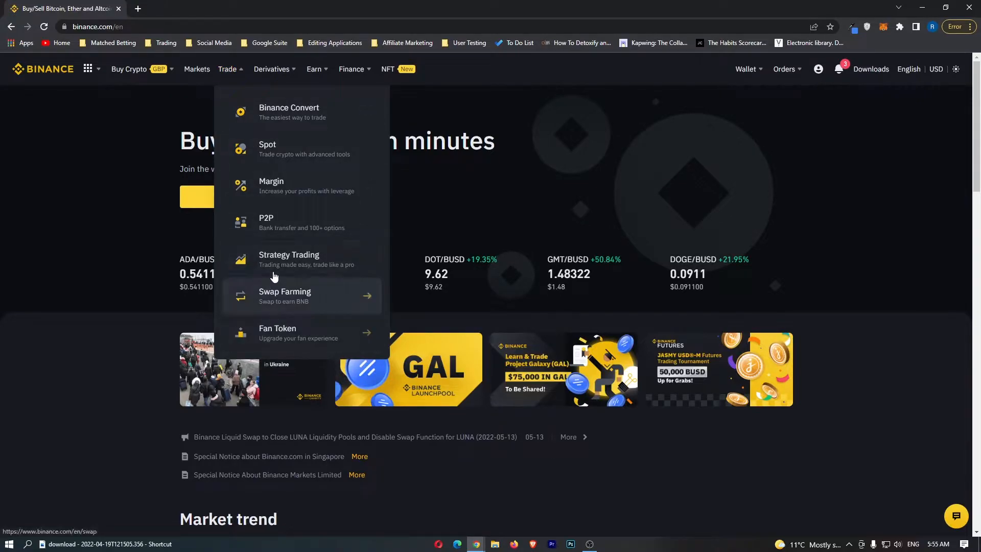
pyautogui.moveTo(289, 259)
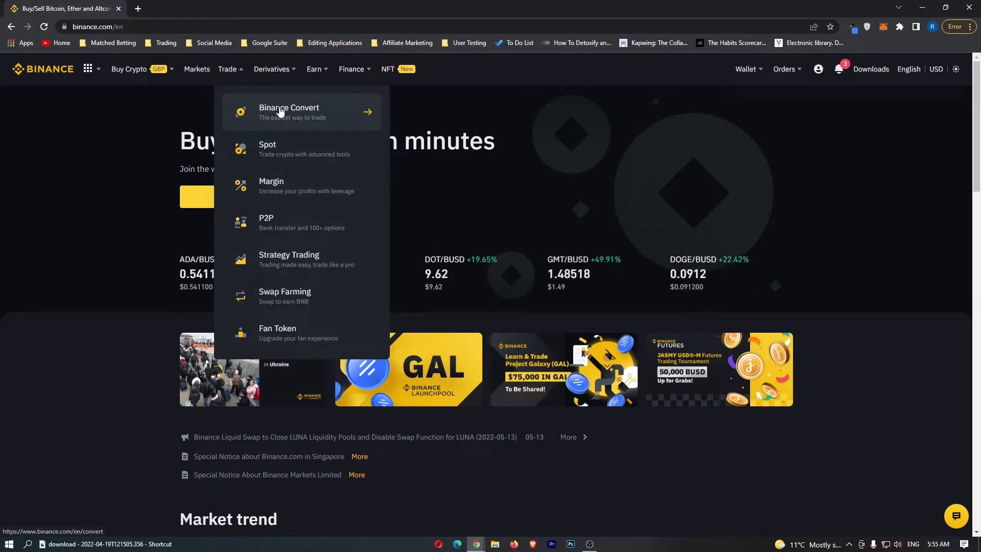
pyautogui.click(289, 112)
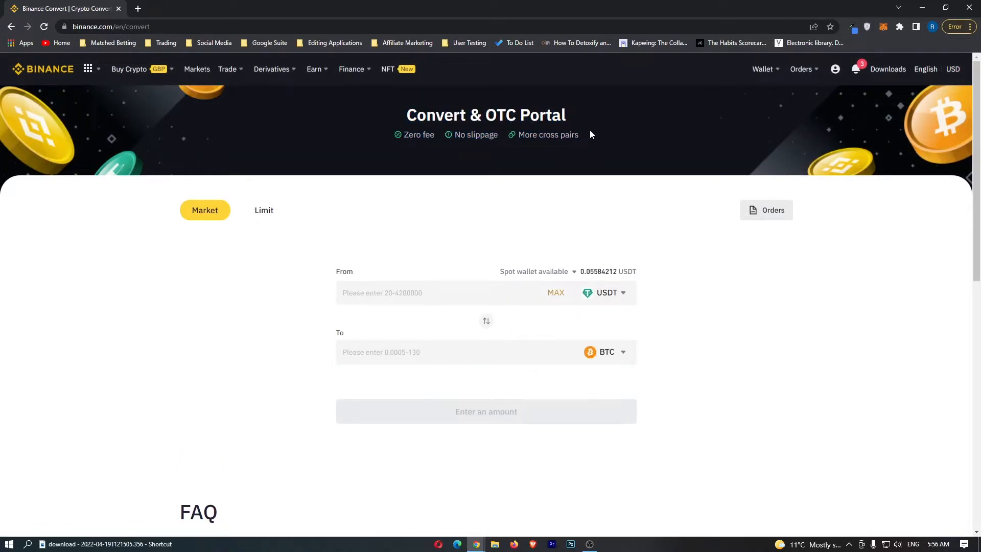
pyautogui.moveTo(456, 157)
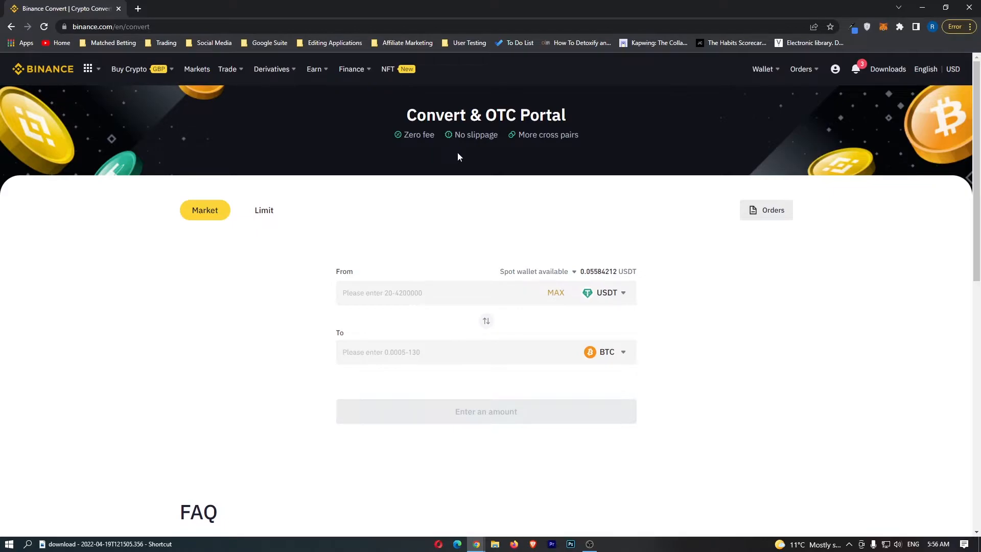
pyautogui.moveTo(405, 115); pyautogui.dragTo(534, 114)
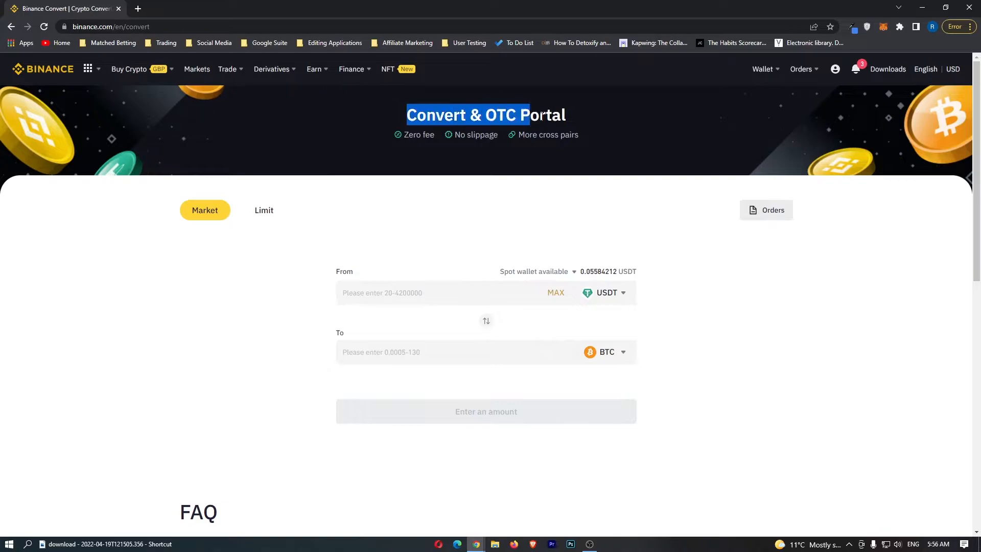
pyautogui.scroll(-3)
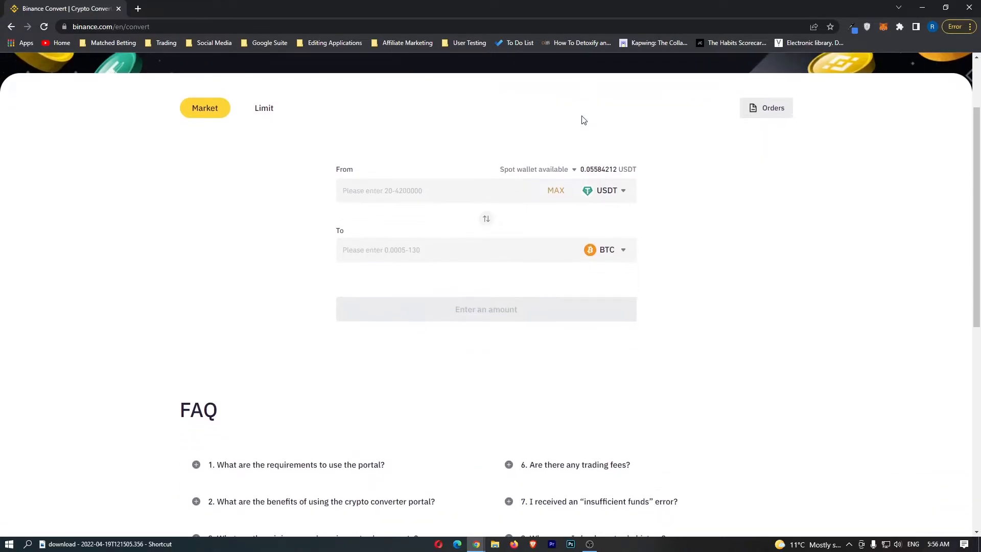
pyautogui.moveTo(367, 299)
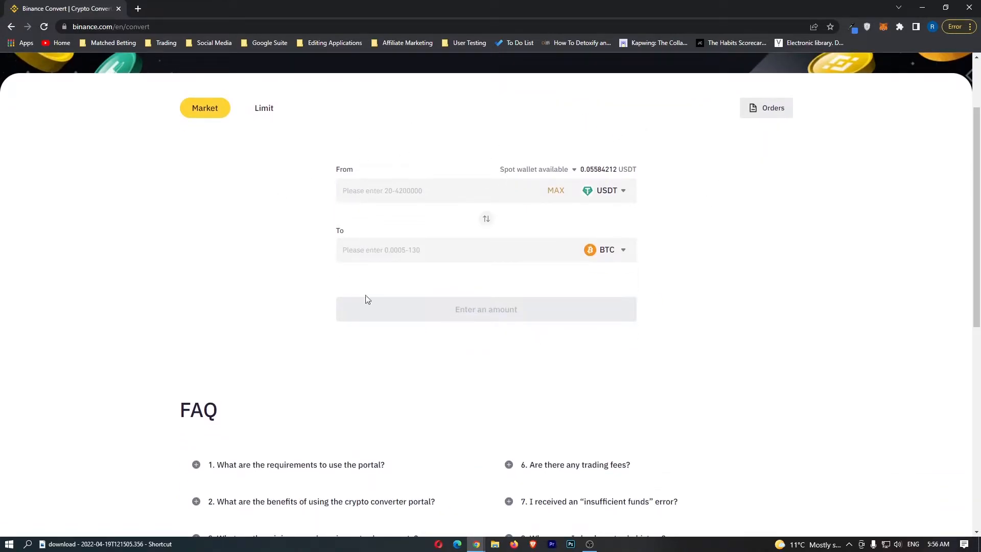
pyautogui.moveTo(604, 201)
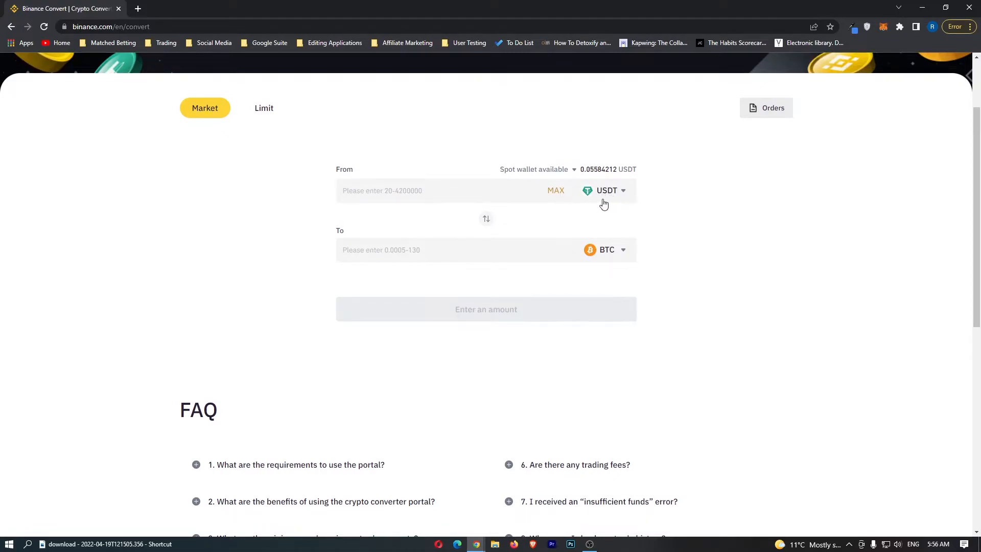
pyautogui.moveTo(620, 231)
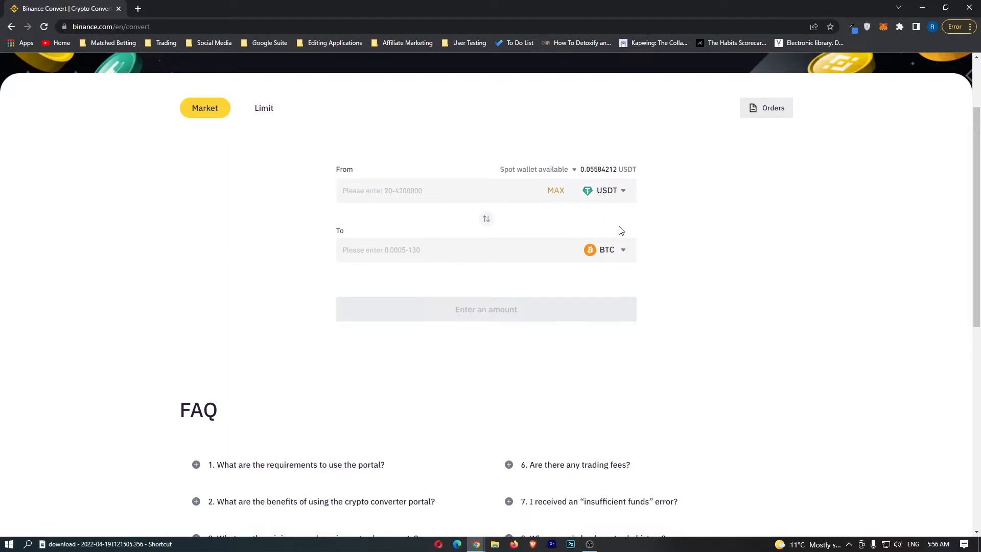
pyautogui.moveTo(582, 258)
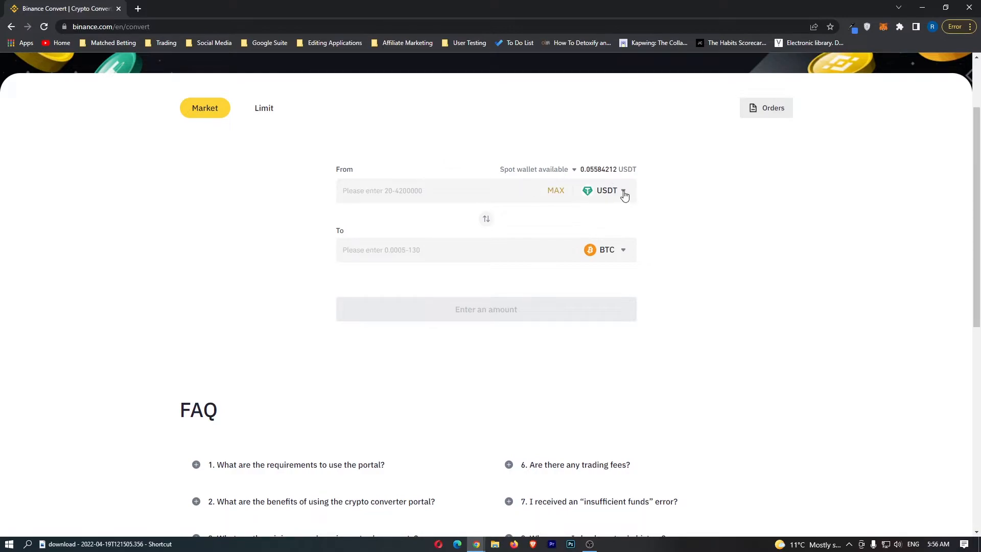
# Search 'bt' in the From currency list and select BTC.
pyautogui.click(622, 191)
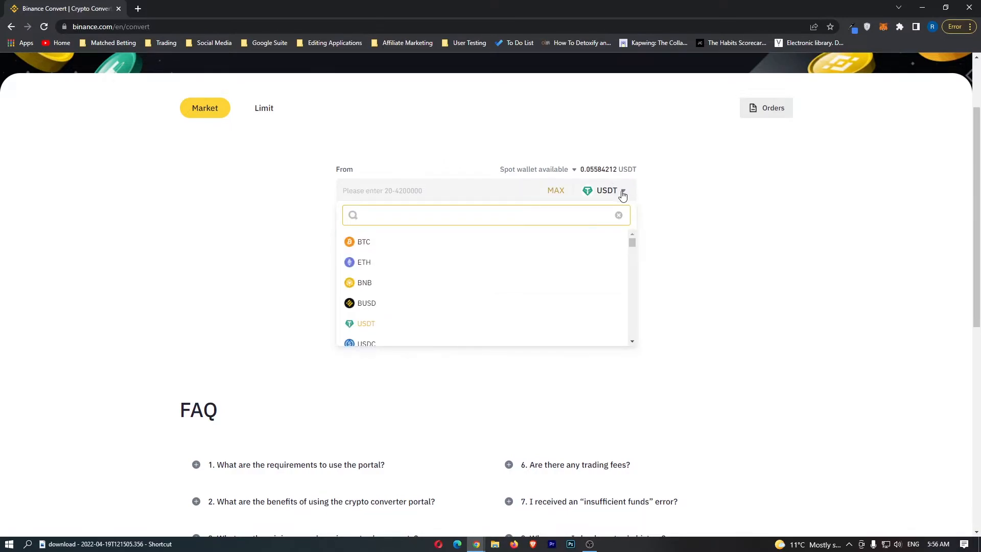
pyautogui.write('btc')
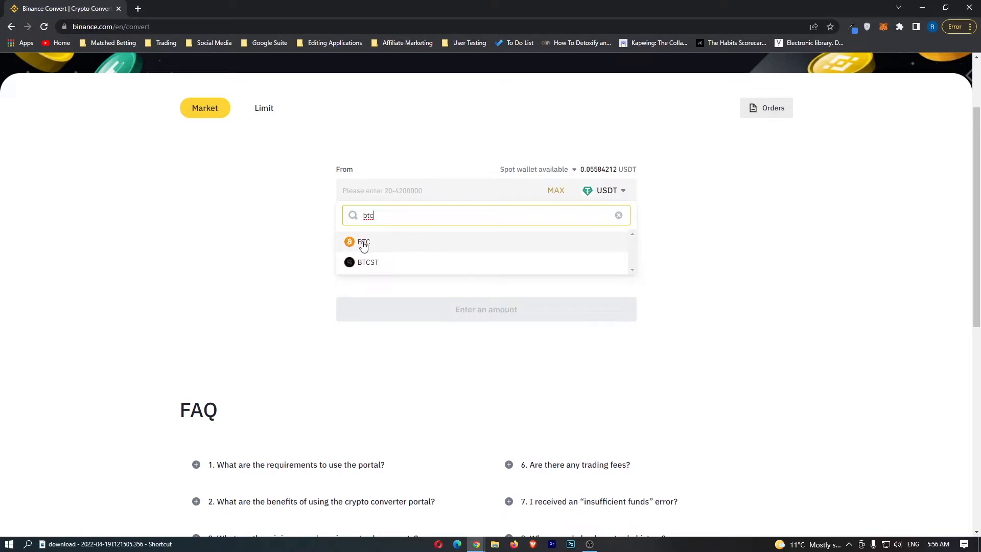
pyautogui.click(363, 243)
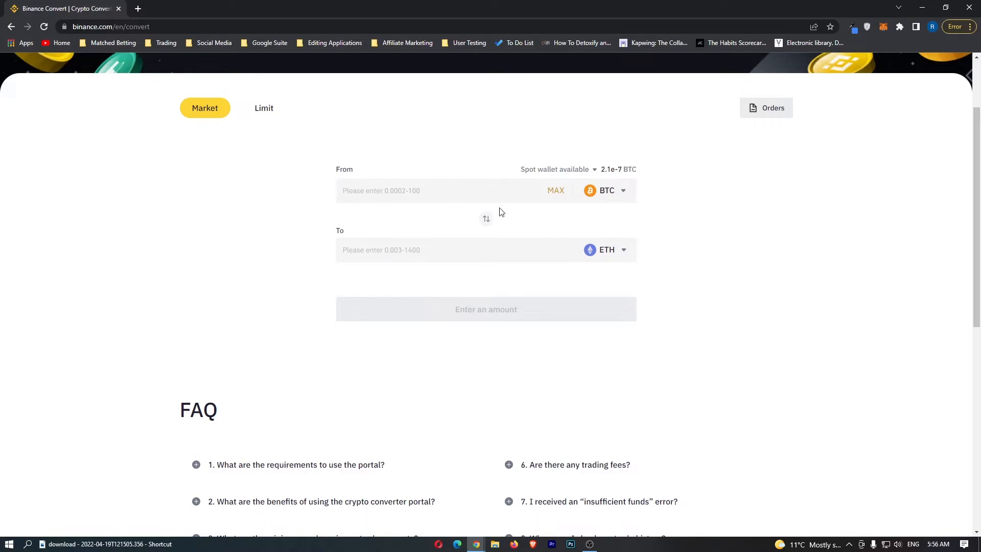
pyautogui.moveTo(613, 256)
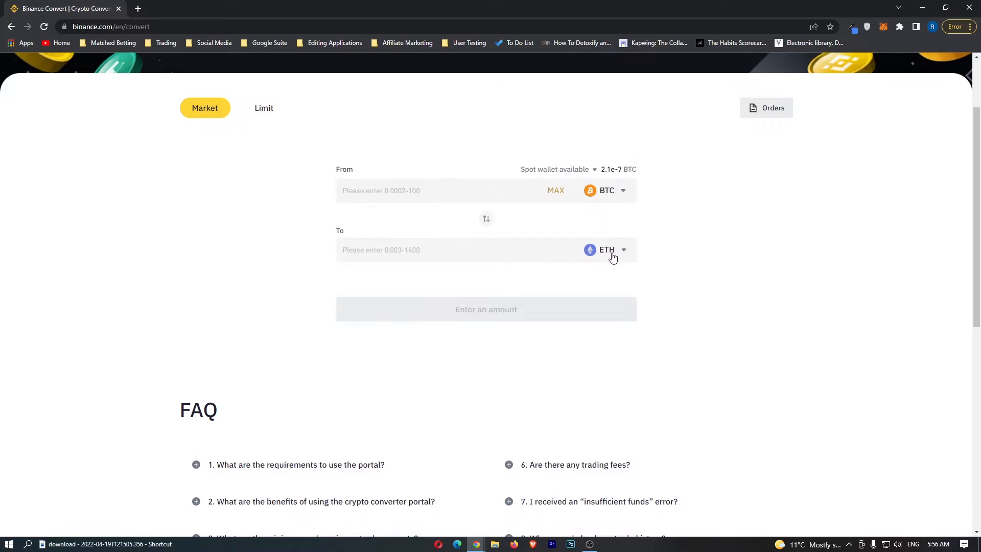
pyautogui.moveTo(610, 257)
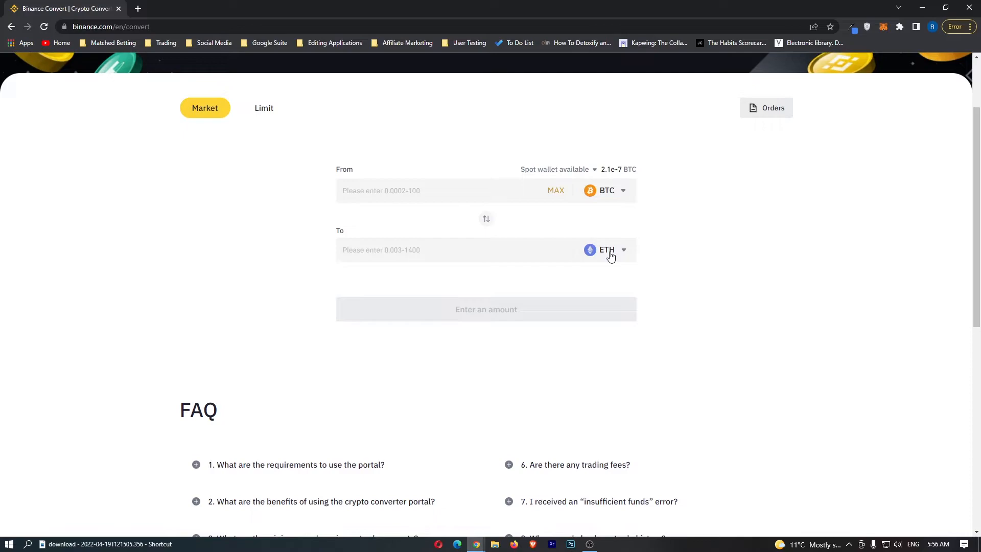
pyautogui.moveTo(618, 179)
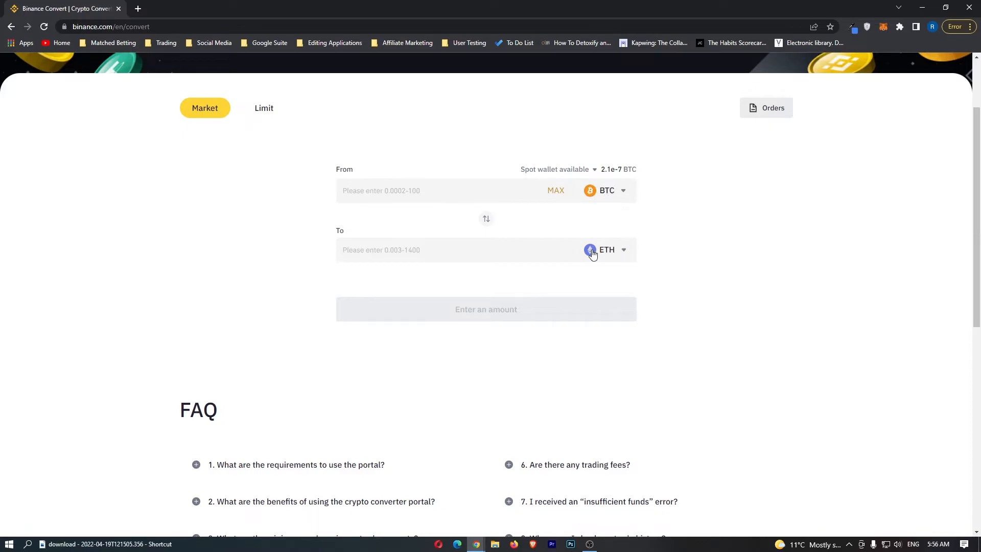
# Search 'busd' in the To currency list and select BUSD.
pyautogui.click(622, 250)
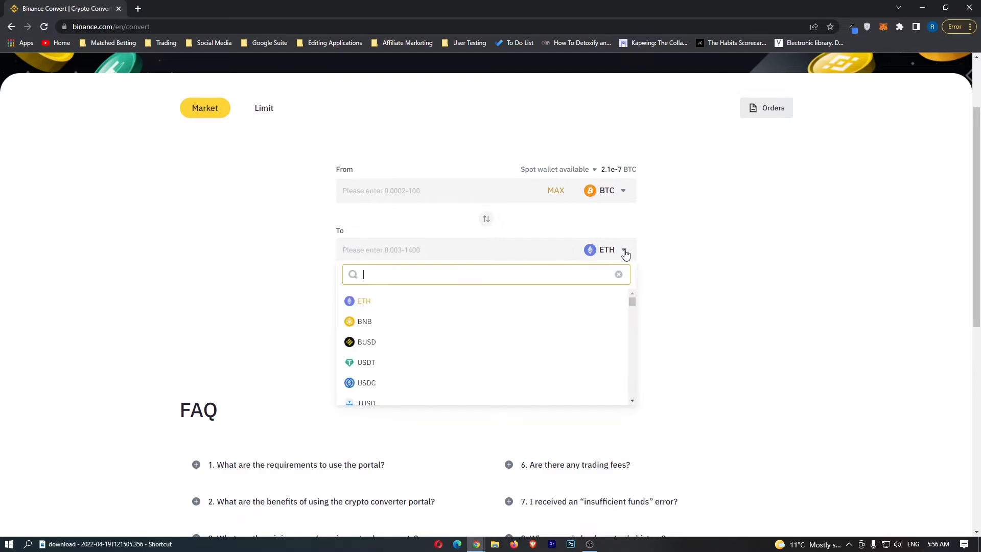
pyautogui.moveTo(619, 252)
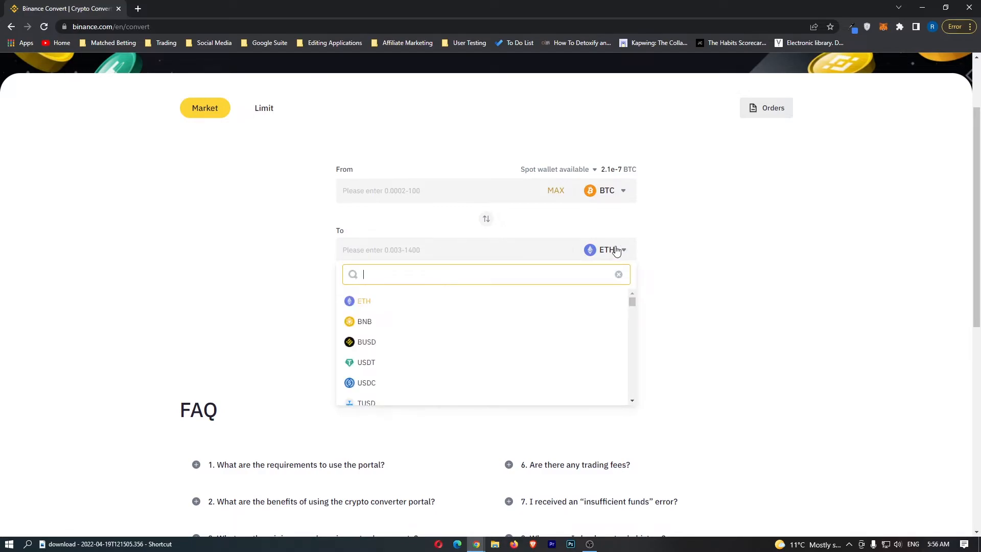
pyautogui.write('busd')
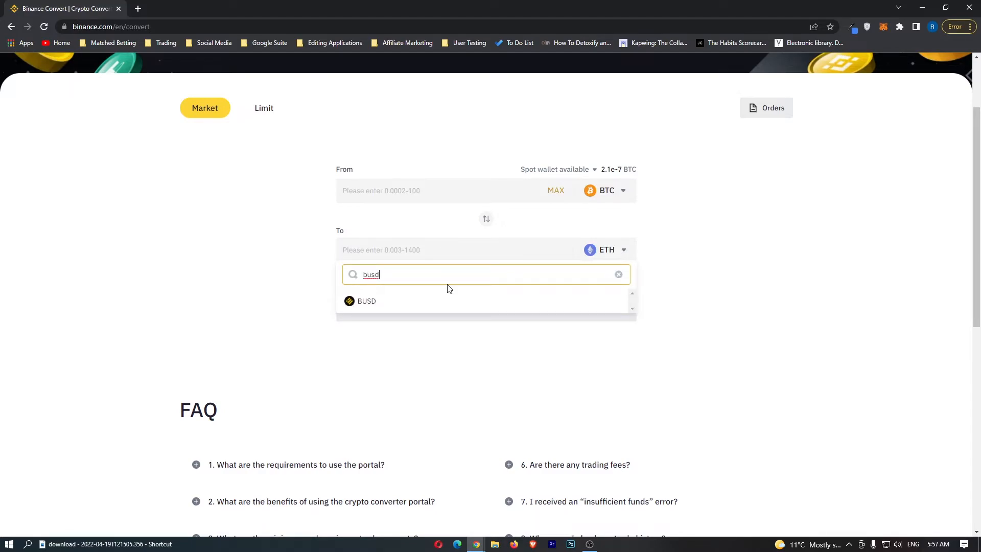
pyautogui.moveTo(397, 306)
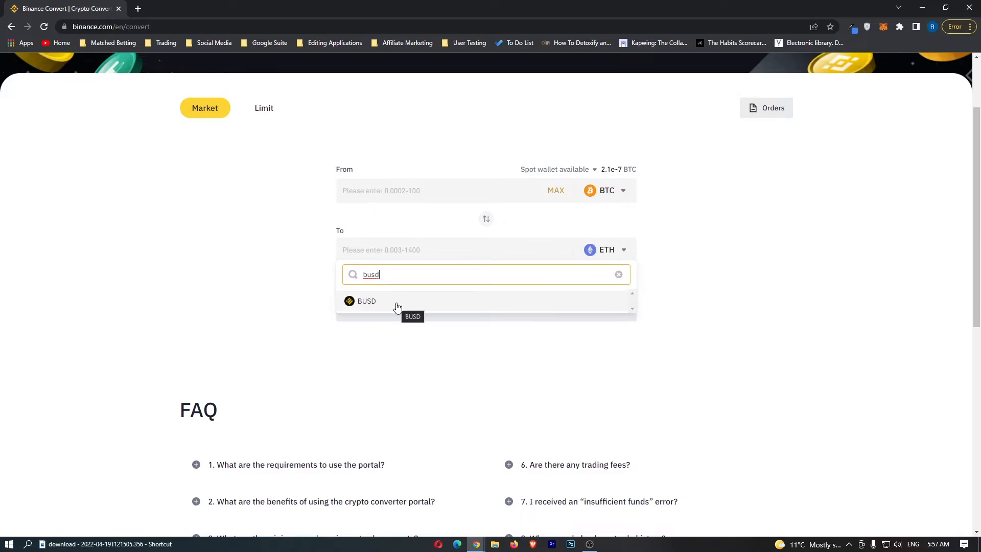
pyautogui.click(367, 301)
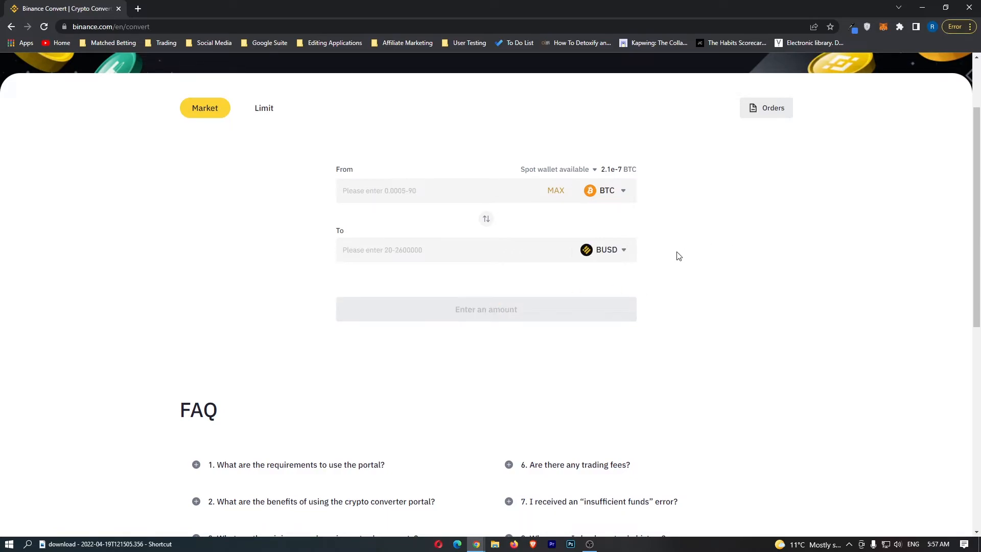
pyautogui.moveTo(637, 201)
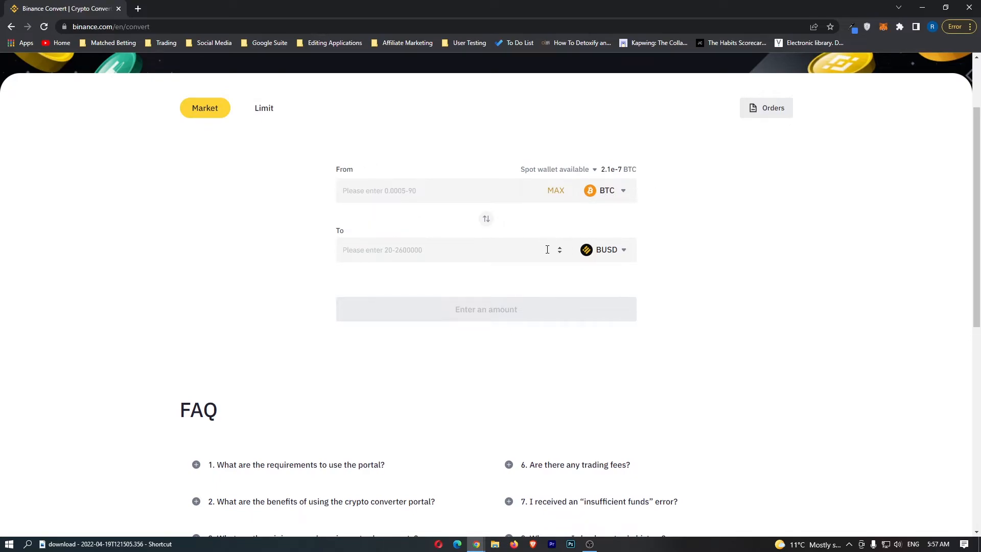
pyautogui.moveTo(698, 256)
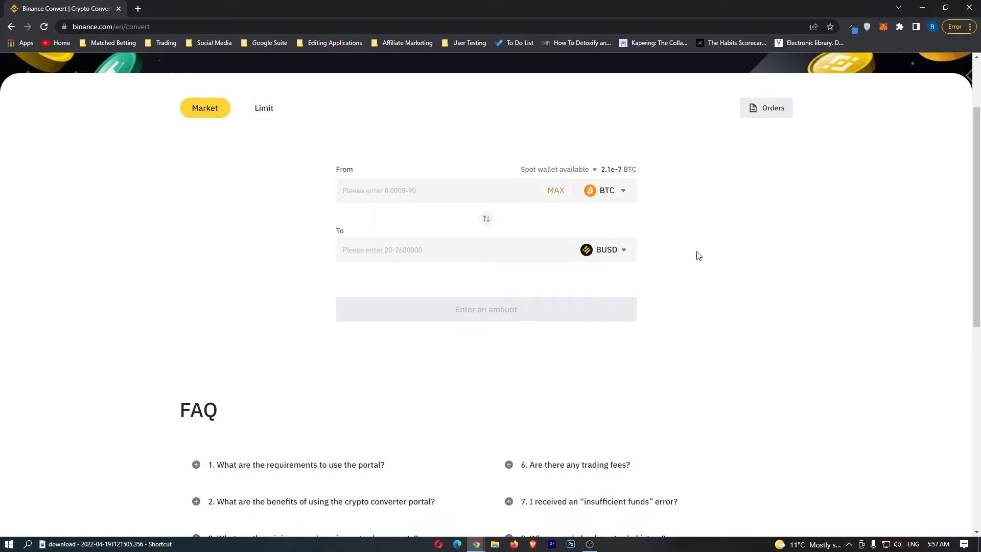
# Enter 1 BTC as the amount and preview the conversion to BUSD.
pyautogui.click(438, 190)
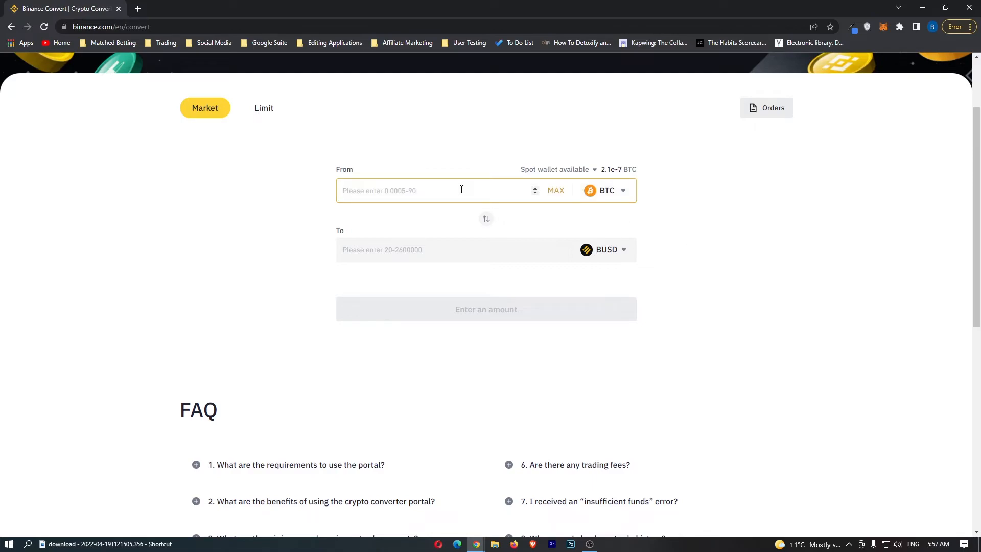
pyautogui.write('1')
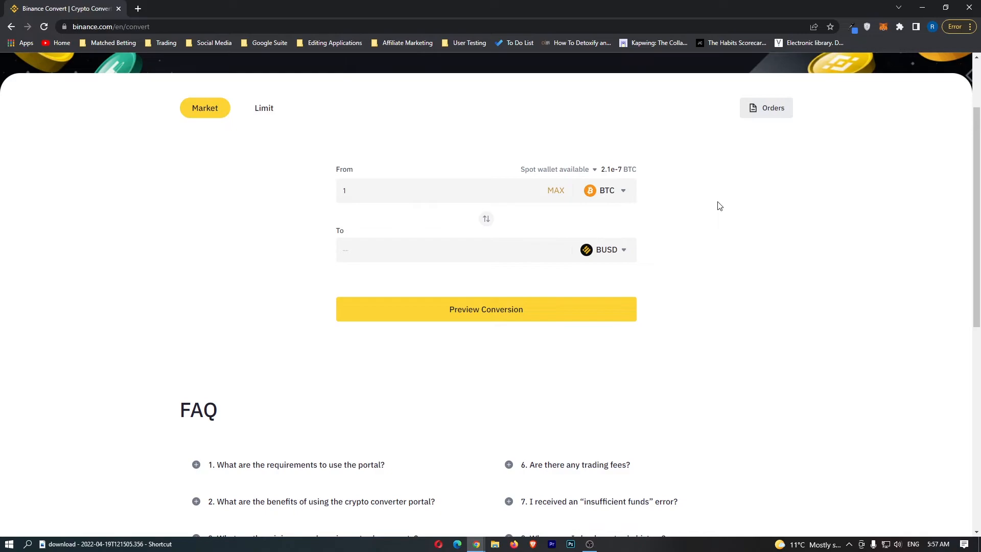
pyautogui.click(485, 309)
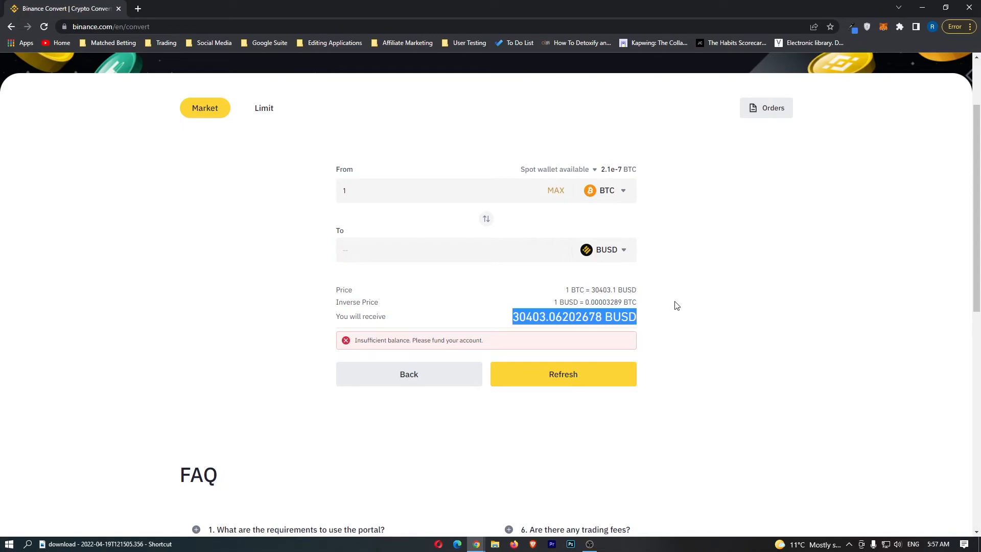
pyautogui.moveTo(674, 304)
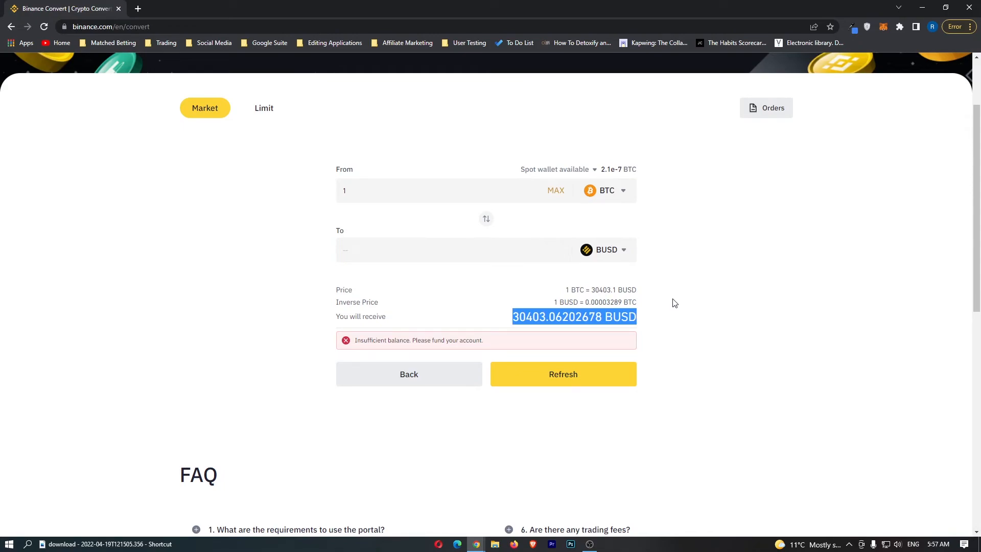